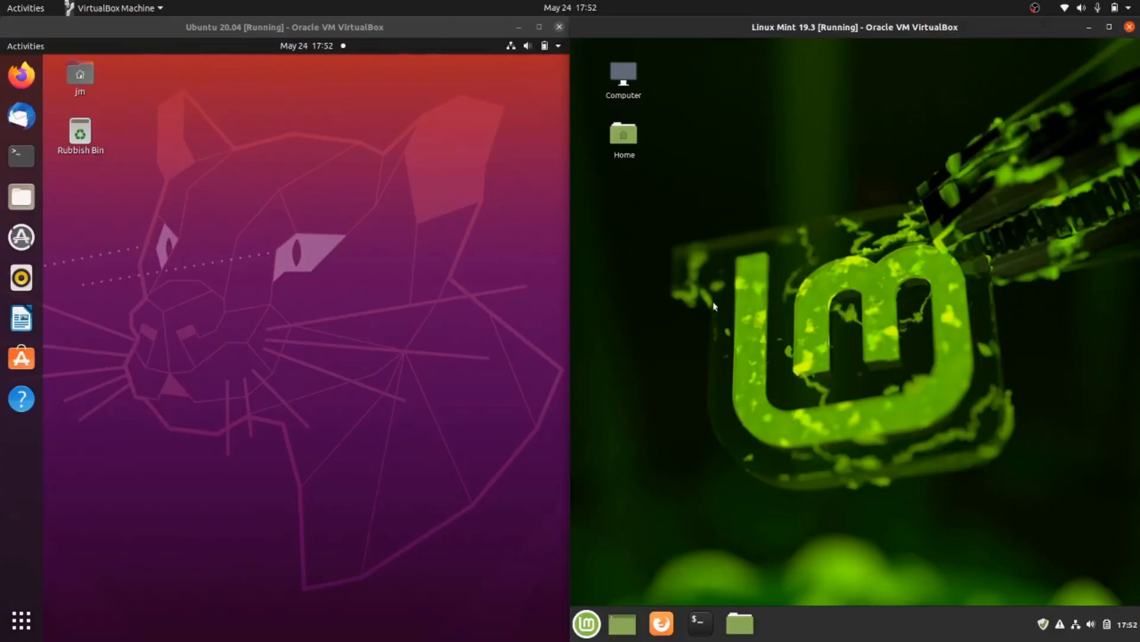
mouse_move(826, 367)
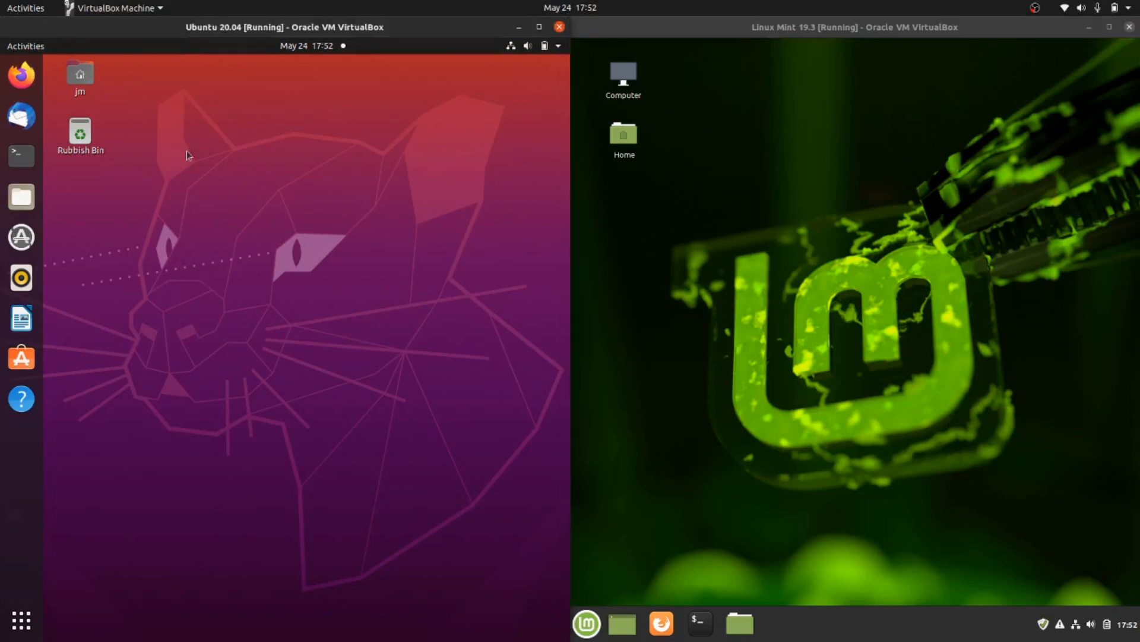
mouse_move(489, 528)
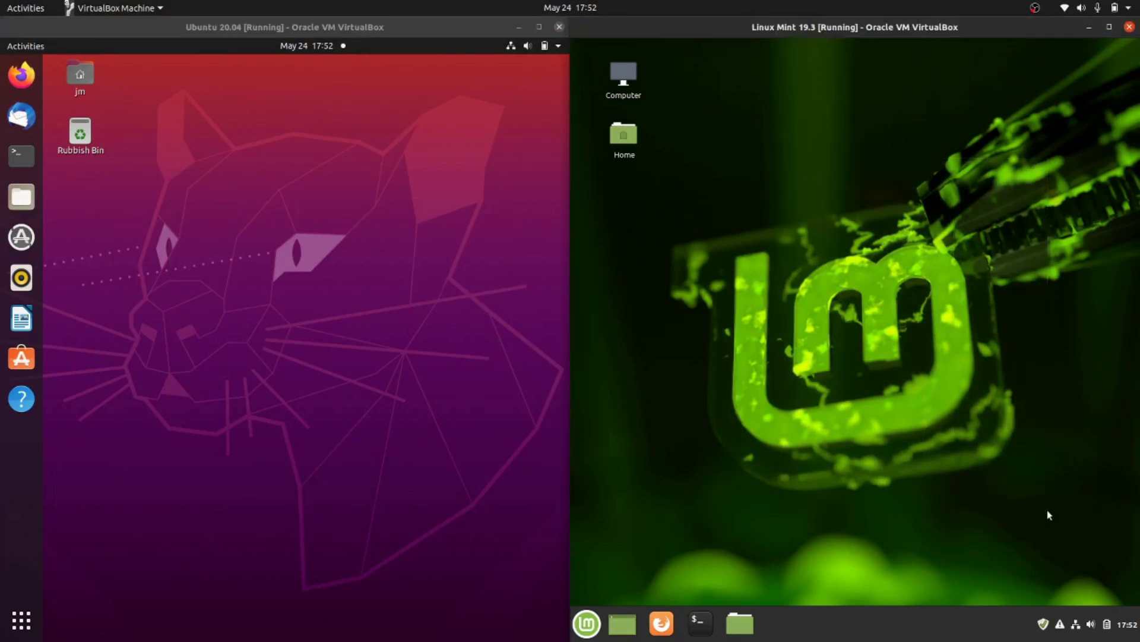
mouse_move(937, 434)
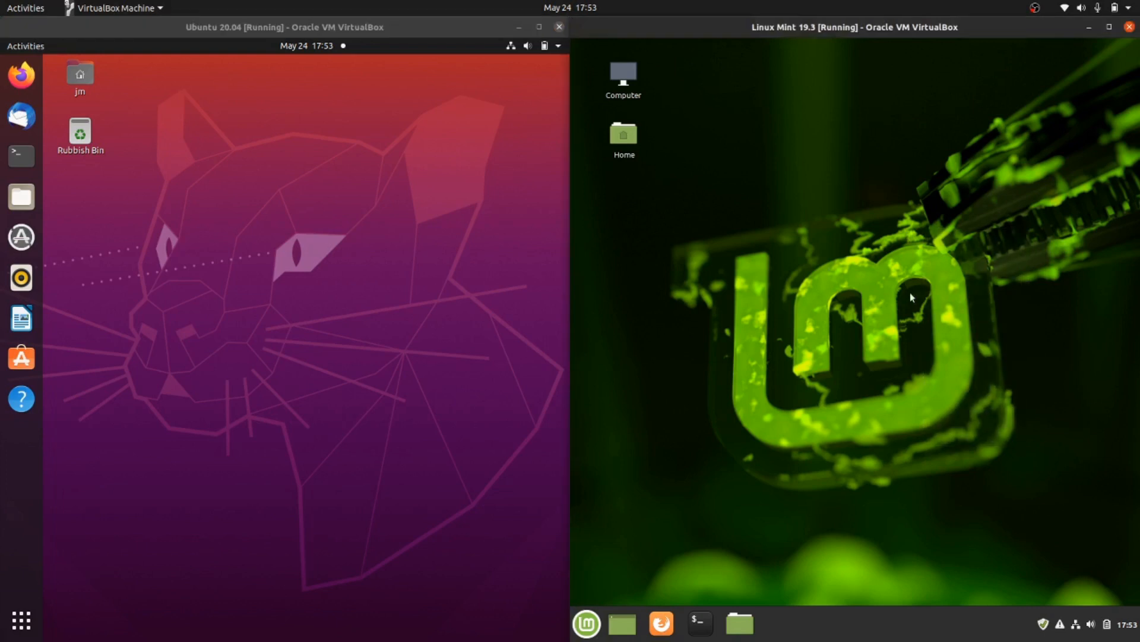
mouse_move(601, 172)
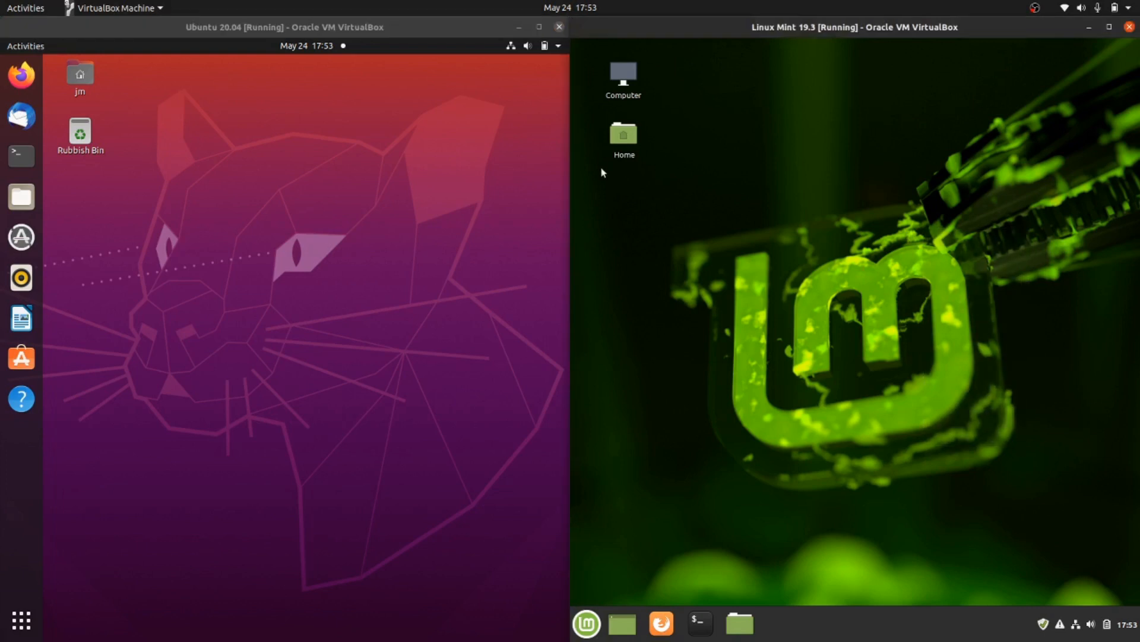
mouse_move(859, 114)
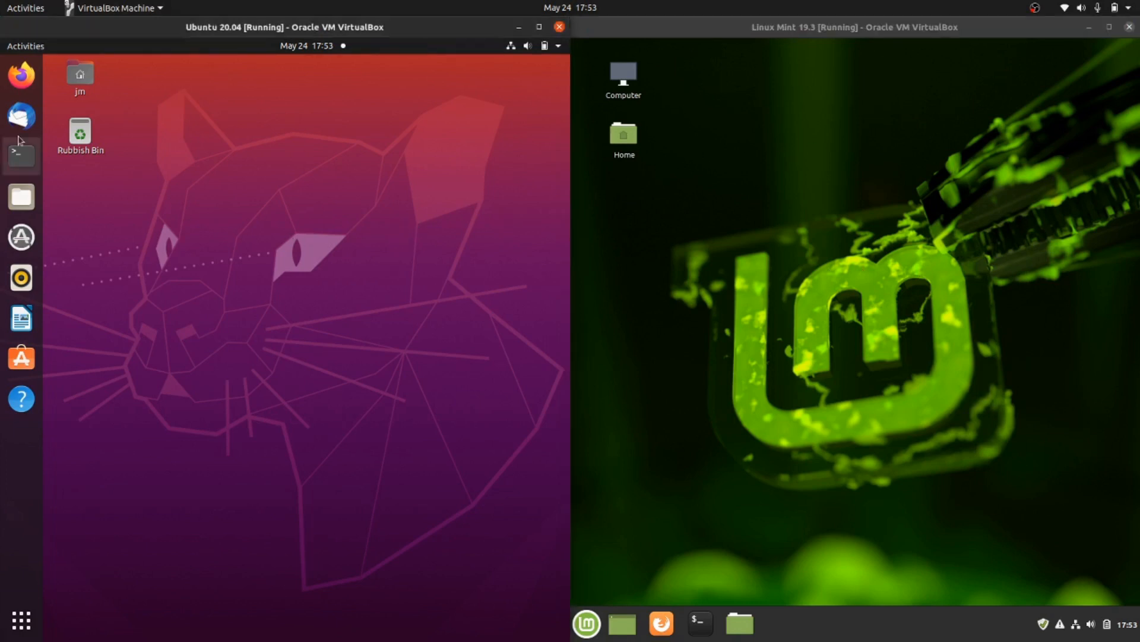
Open a terminal in Ubuntu and run neofetch in both the Ubuntu and Mint VMs.
click(20, 154)
text(ne)
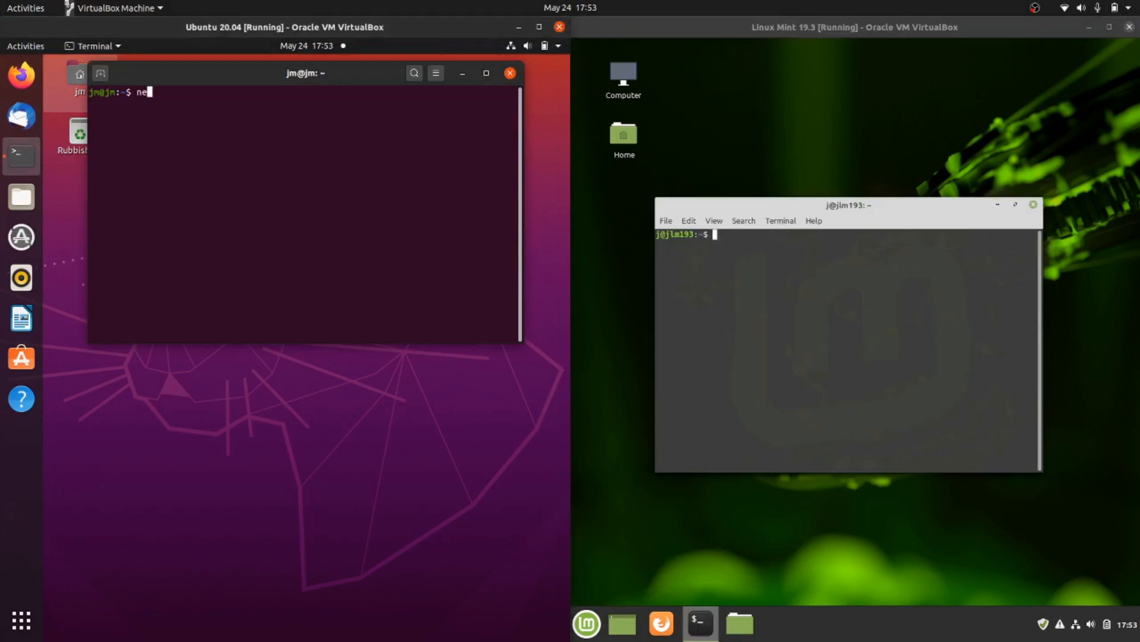
key(Return)
text(n)
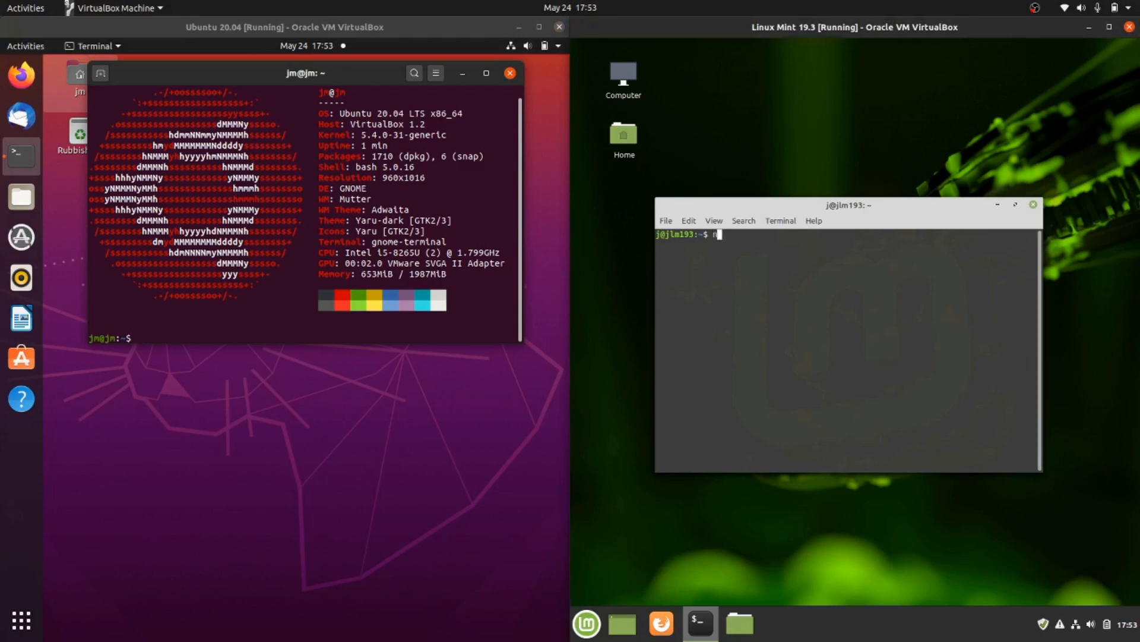
key(Return)
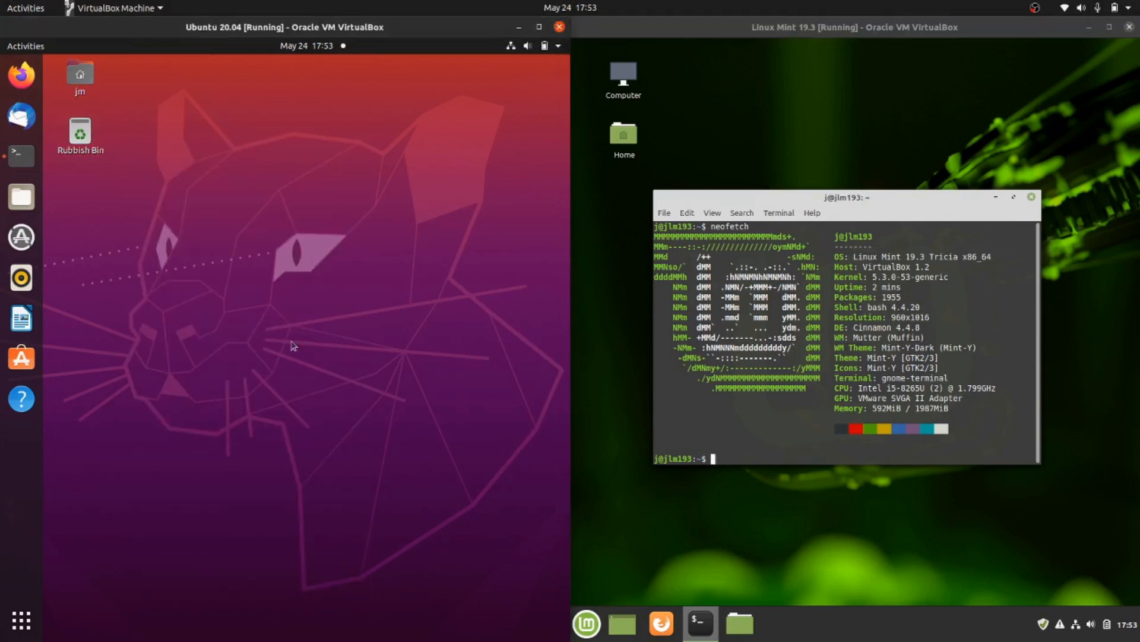
Browse Ubuntu's application grid, return to its desktop, and minimize Mint's terminal.
click(25, 46)
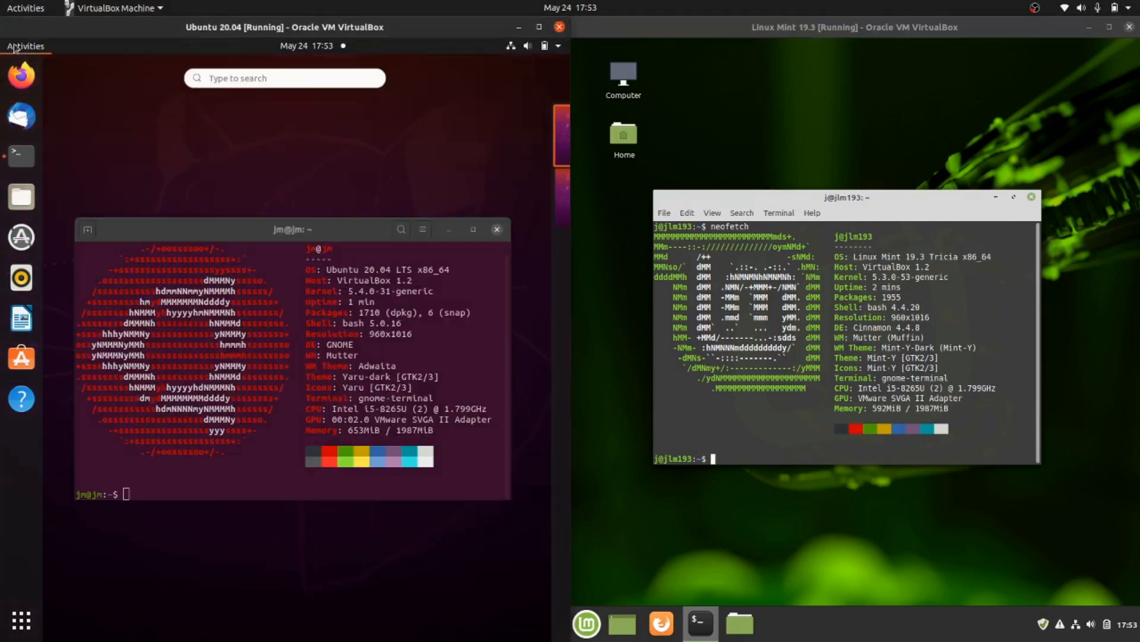
click(498, 229)
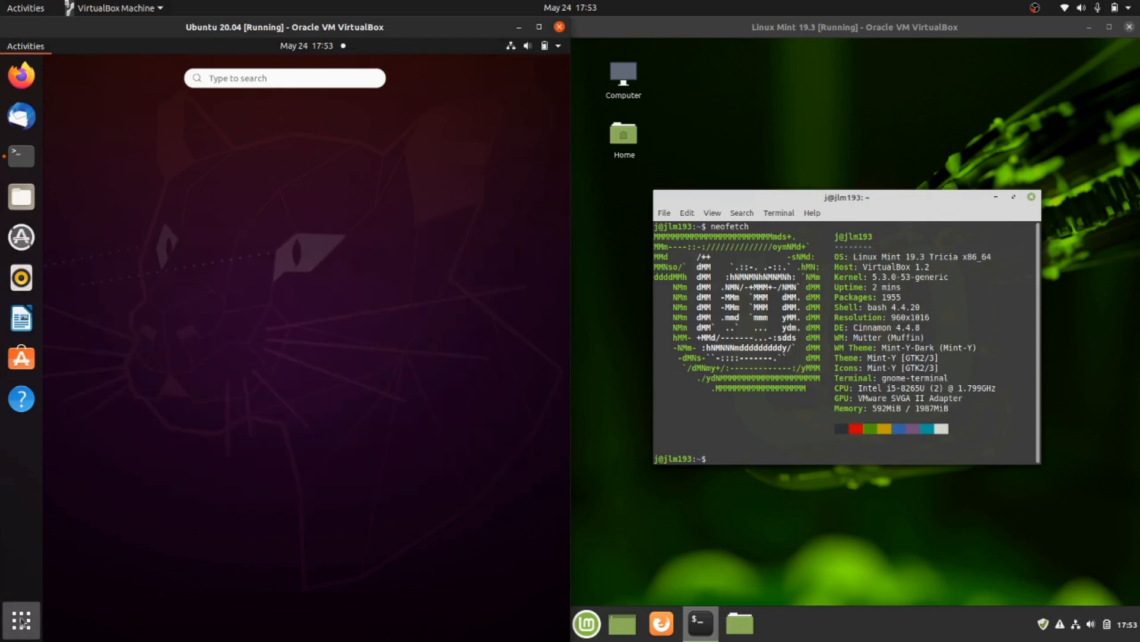
click(22, 155)
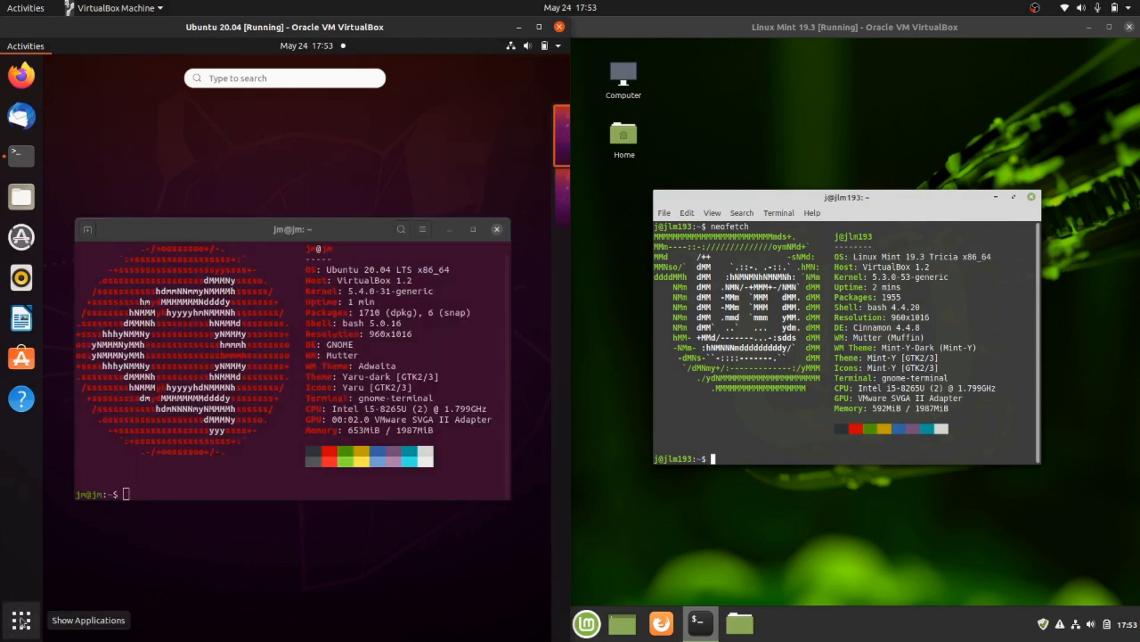
click(20, 619)
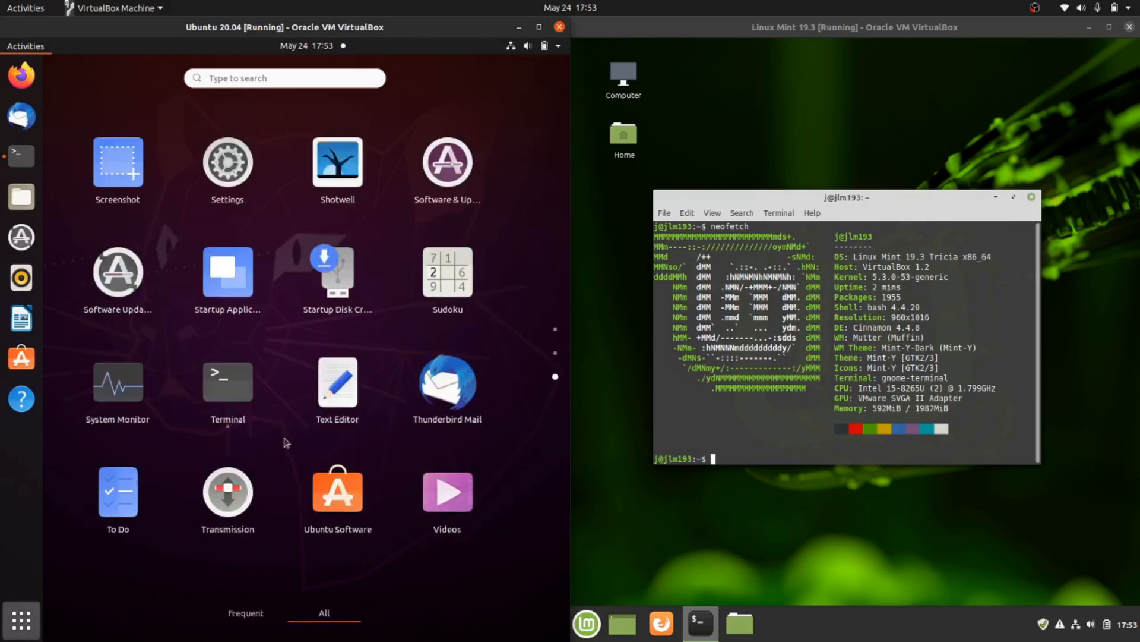
click(227, 380)
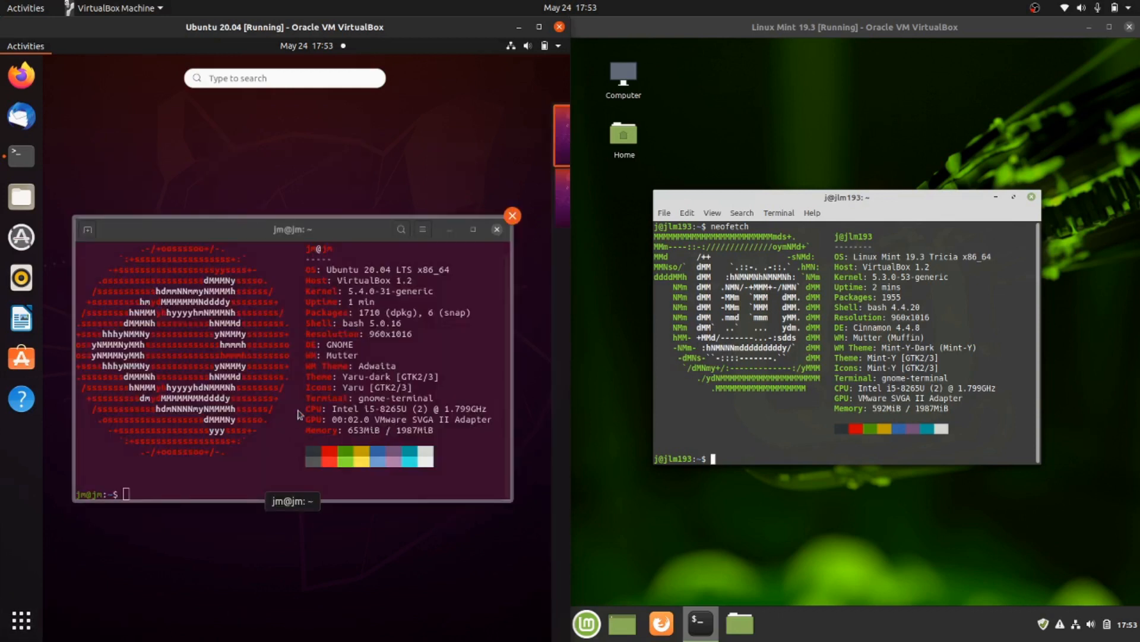
click(512, 215)
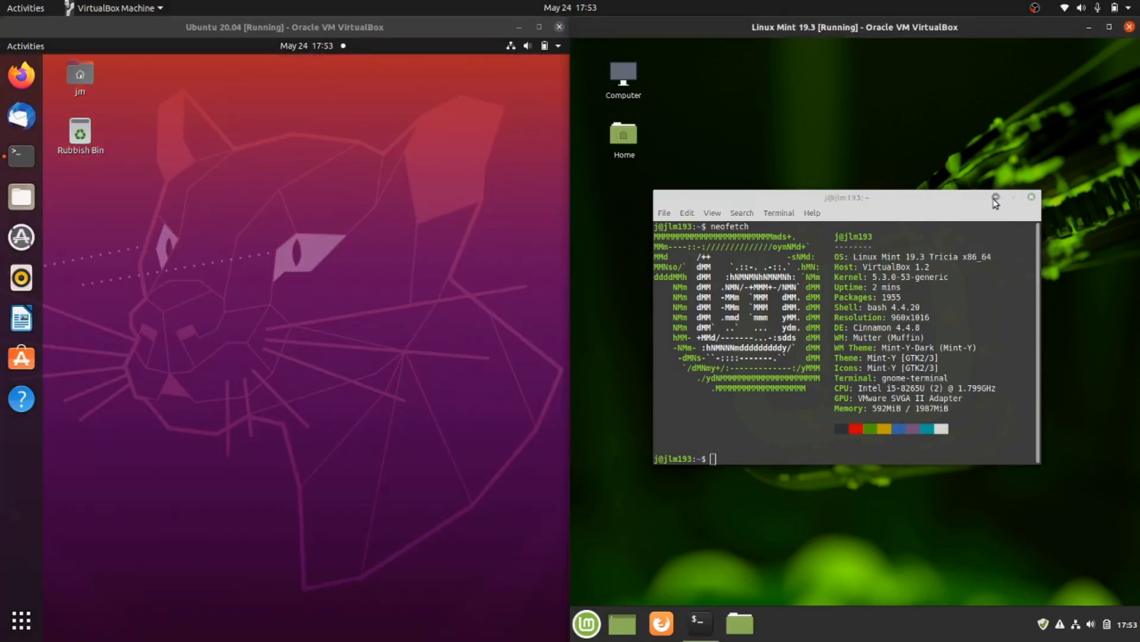
click(586, 623)
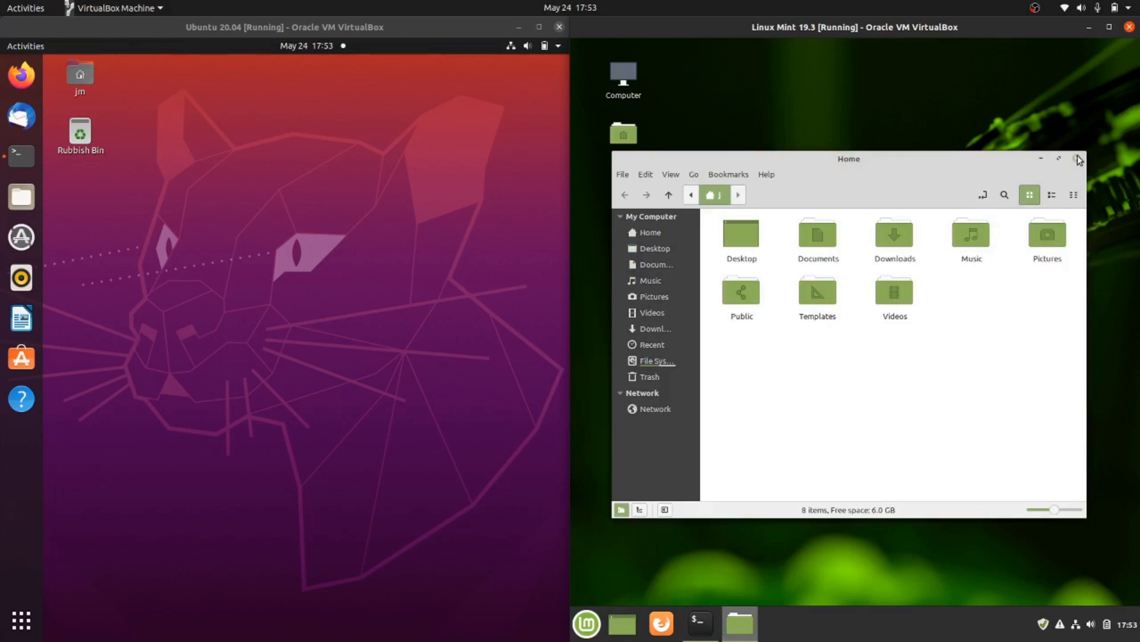
Close Mint's file manager, then open Ubuntu's Files window and reposition it.
click(1077, 159)
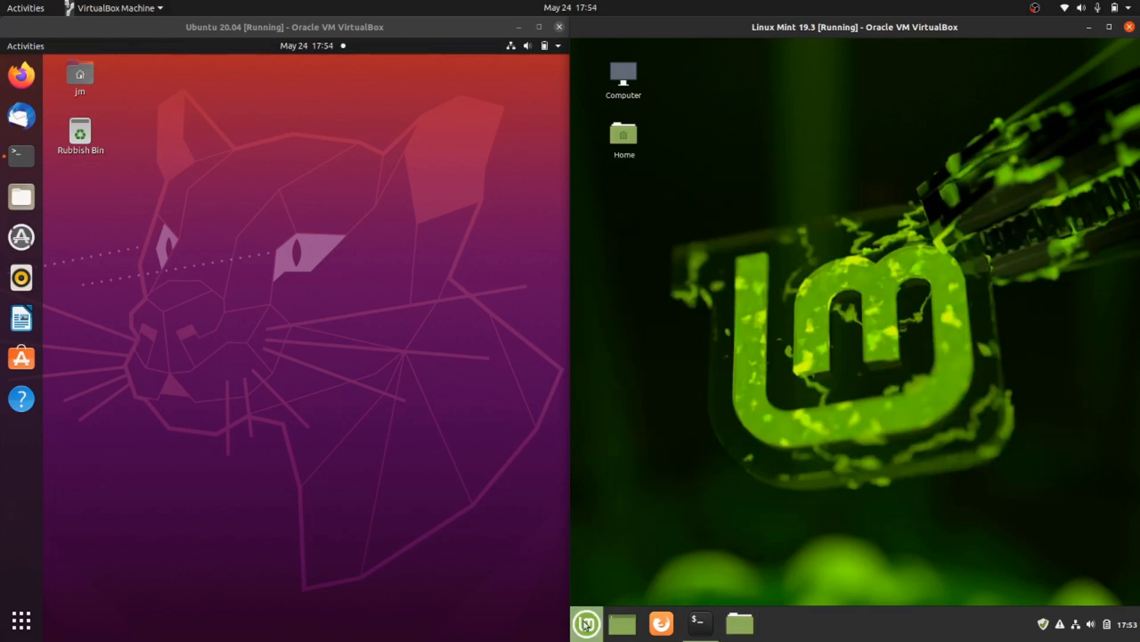
click(586, 623)
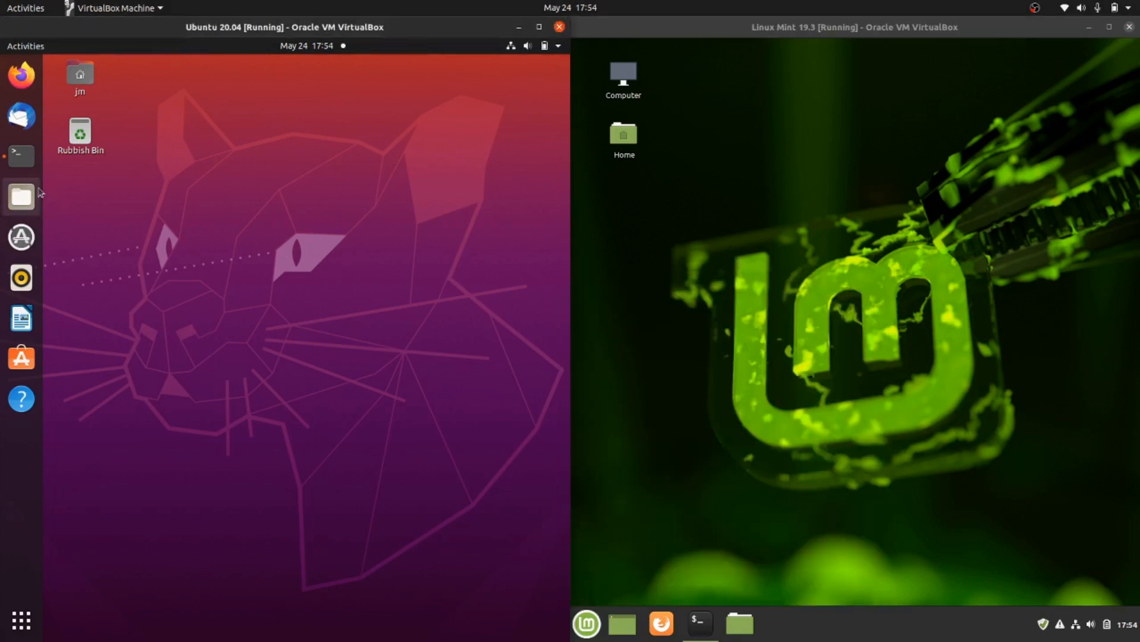
click(20, 196)
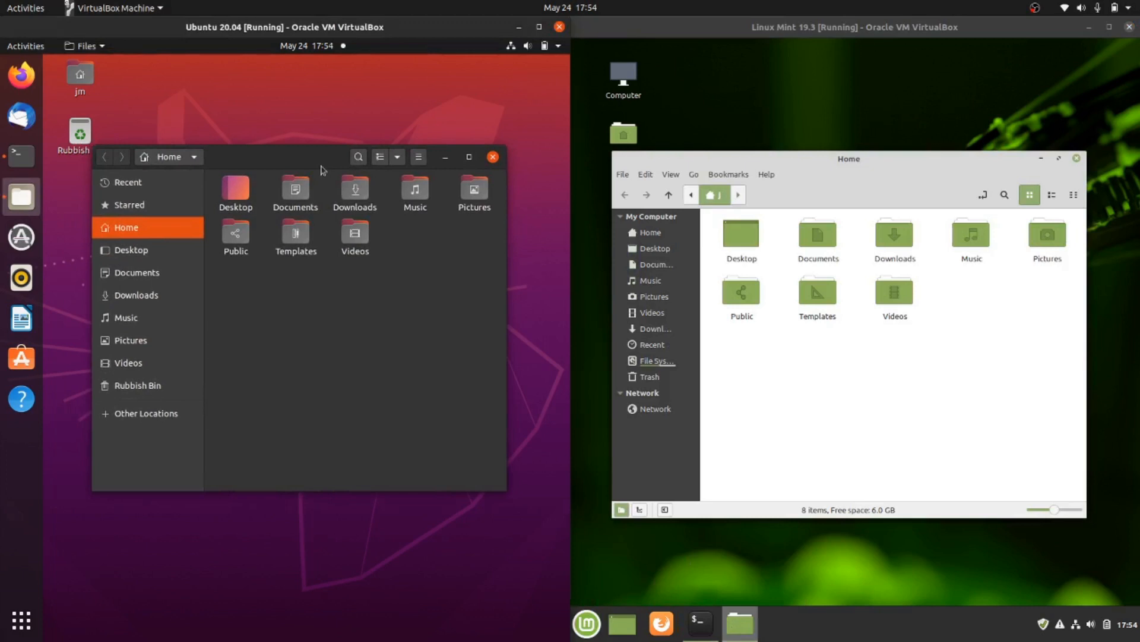
drag(321, 157, 262, 143)
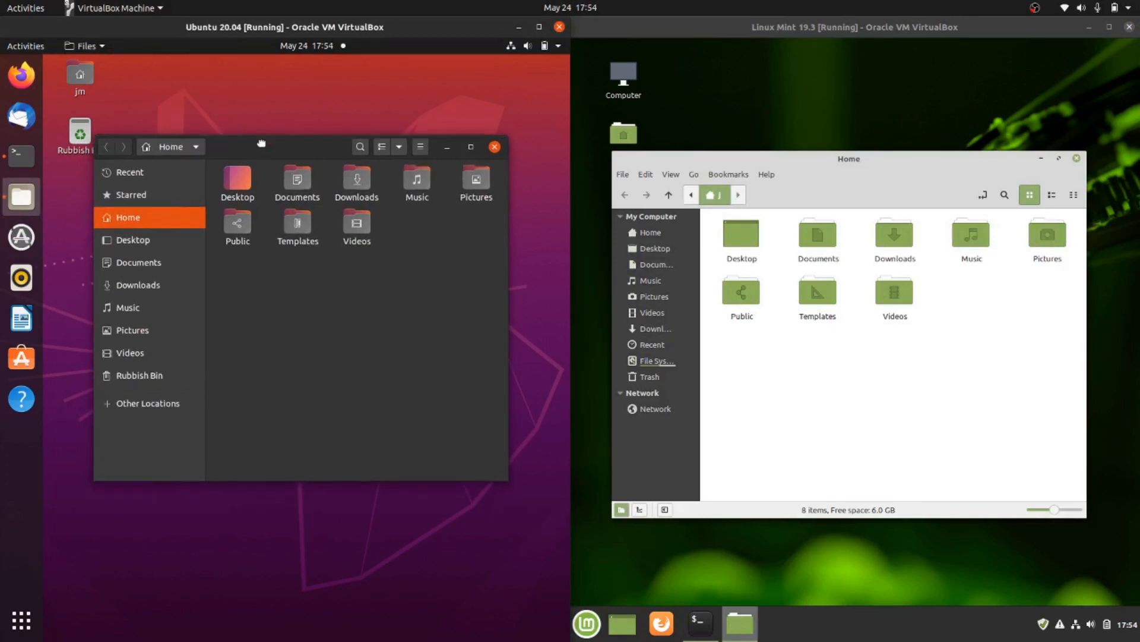
drag(262, 143, 284, 150)
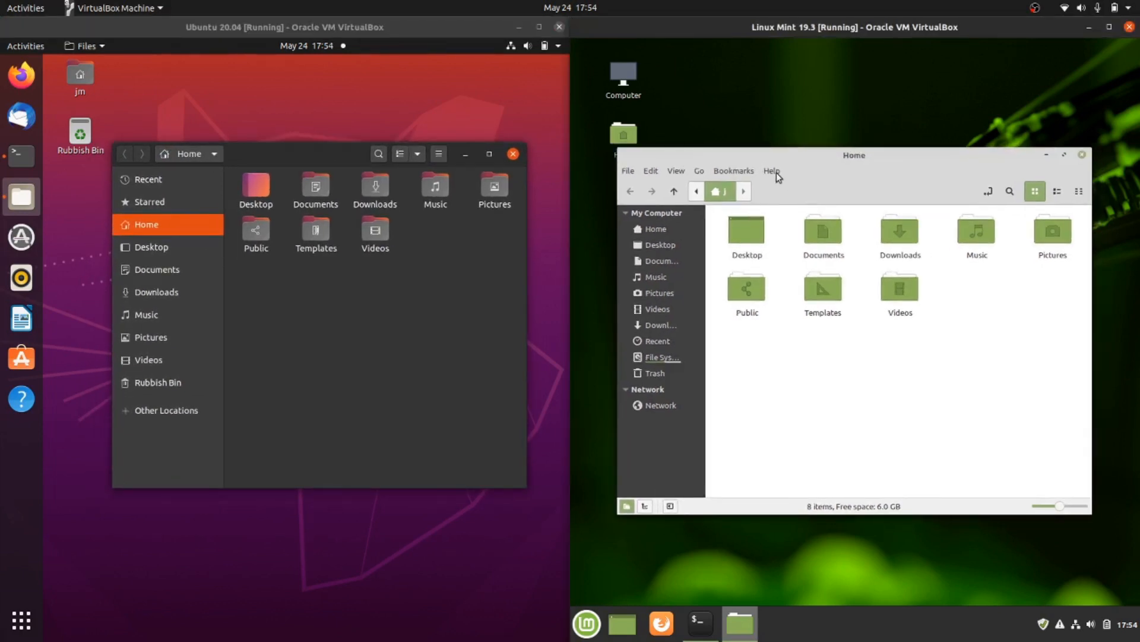
View and dismiss the About Nemo dialog, then close both file manager windows.
click(771, 171)
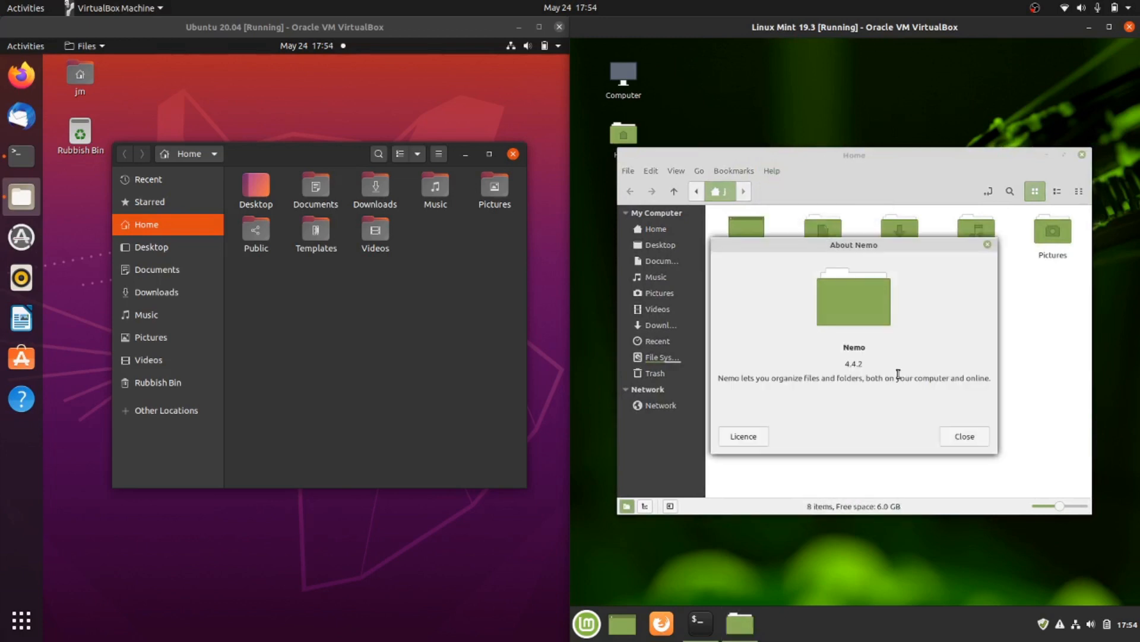
mouse_move(973, 457)
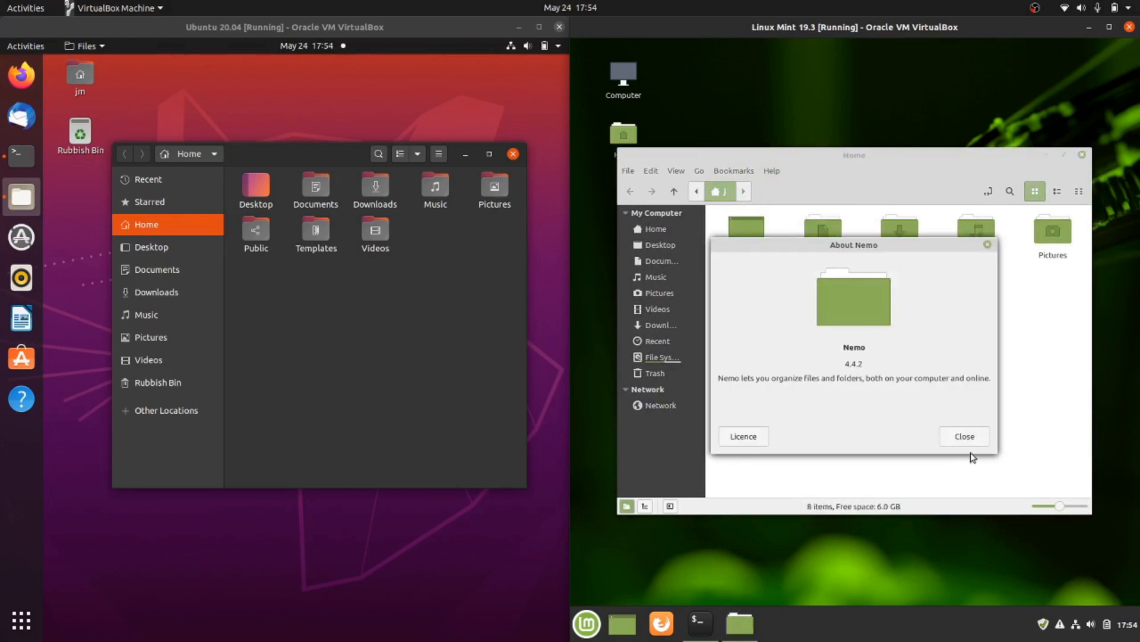
click(964, 435)
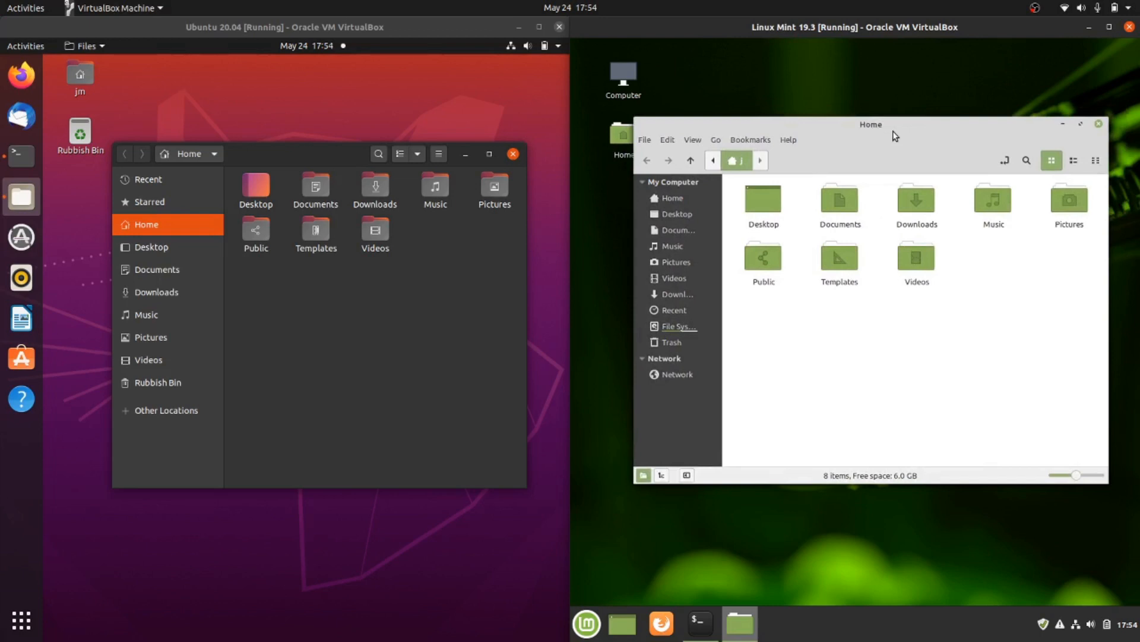
mouse_move(417, 327)
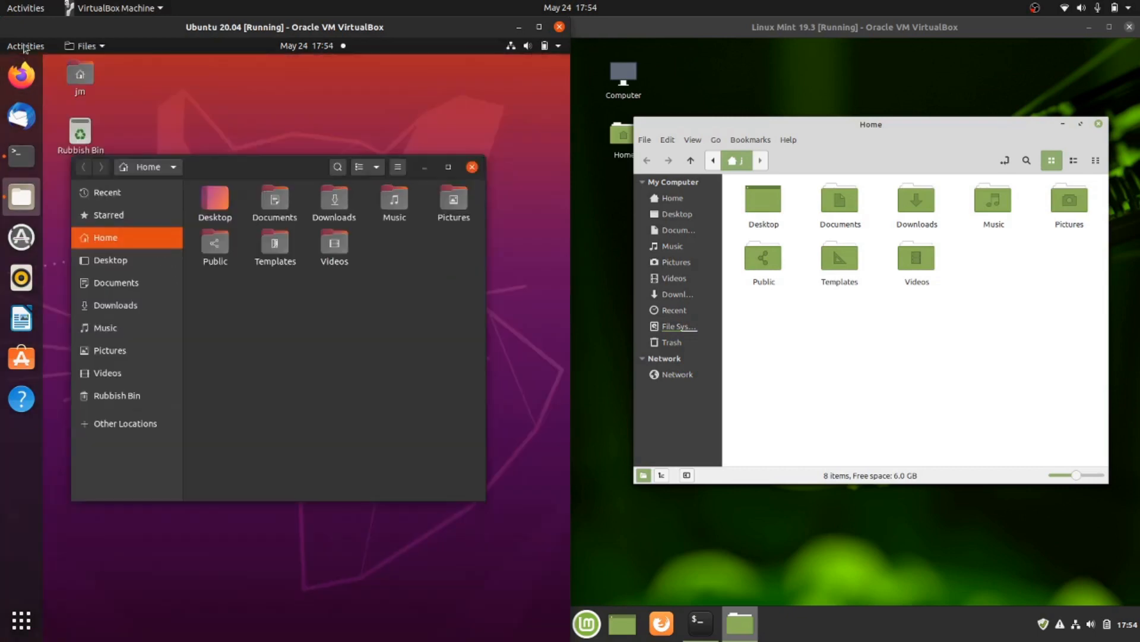
mouse_move(617, 349)
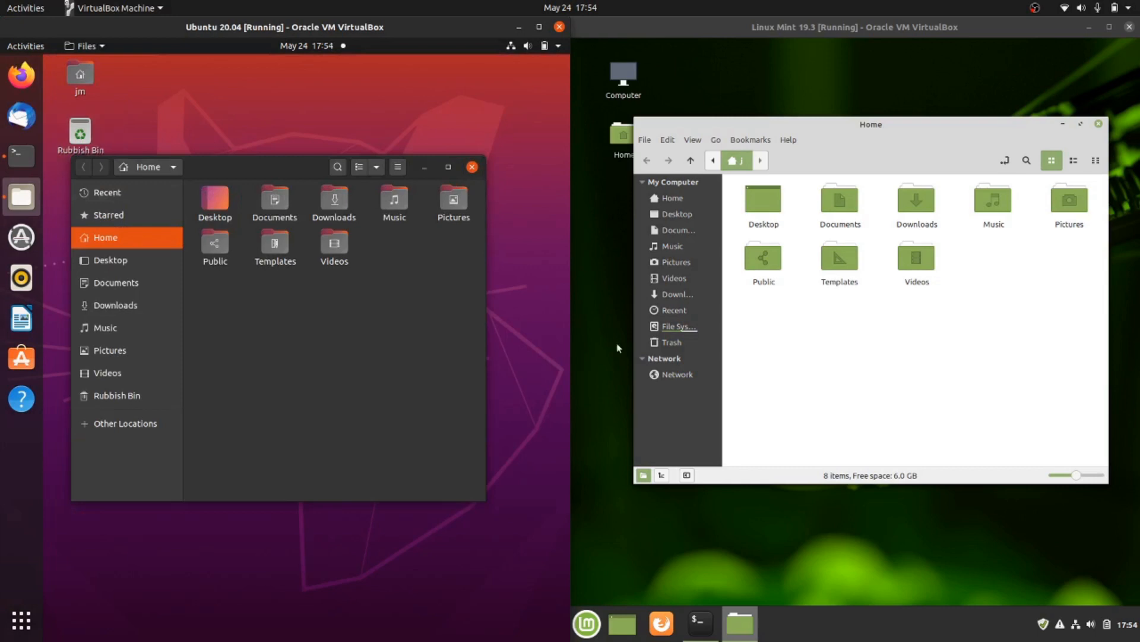
click(471, 167)
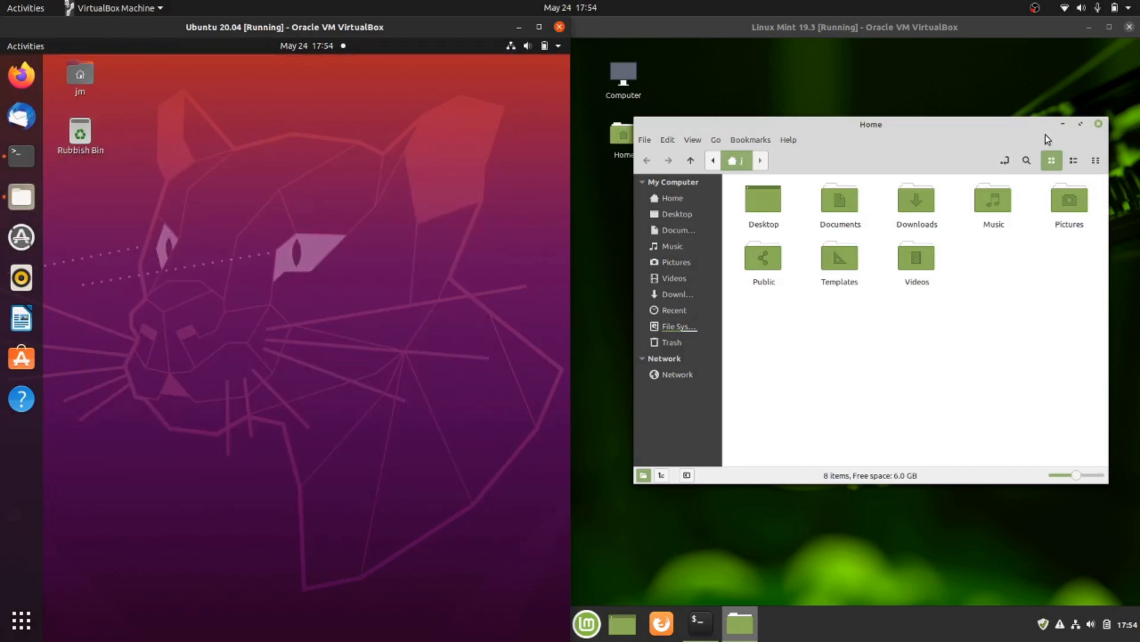
click(1098, 123)
text(neofetch)
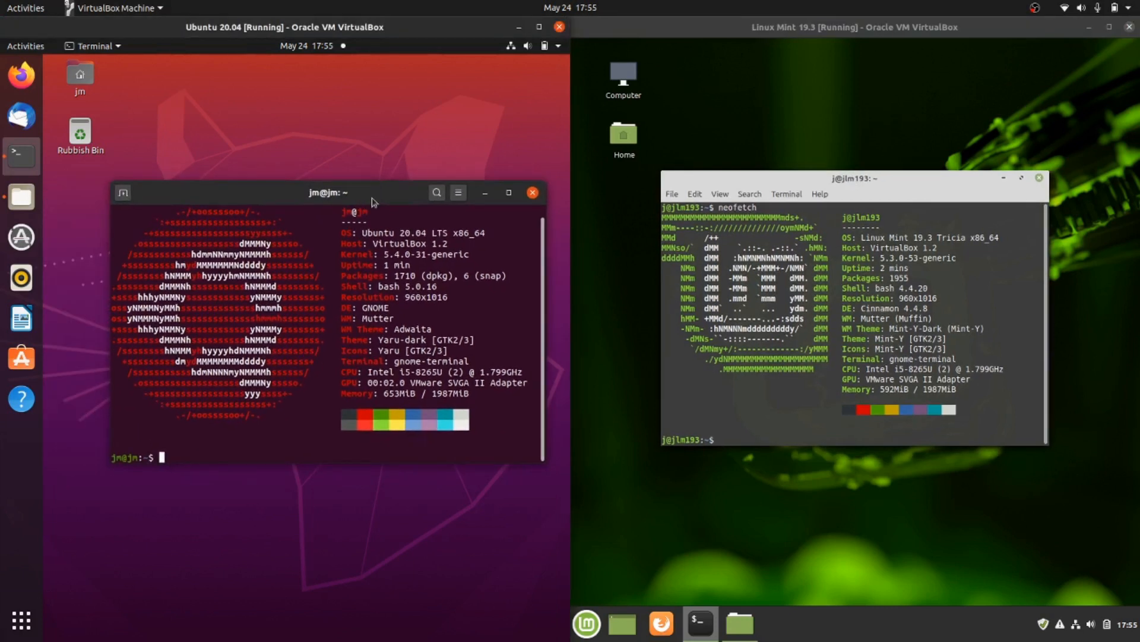
Browse Ubuntu's app grid and Mint's Graphics, Administration and Preferences menus, then close both.
click(20, 619)
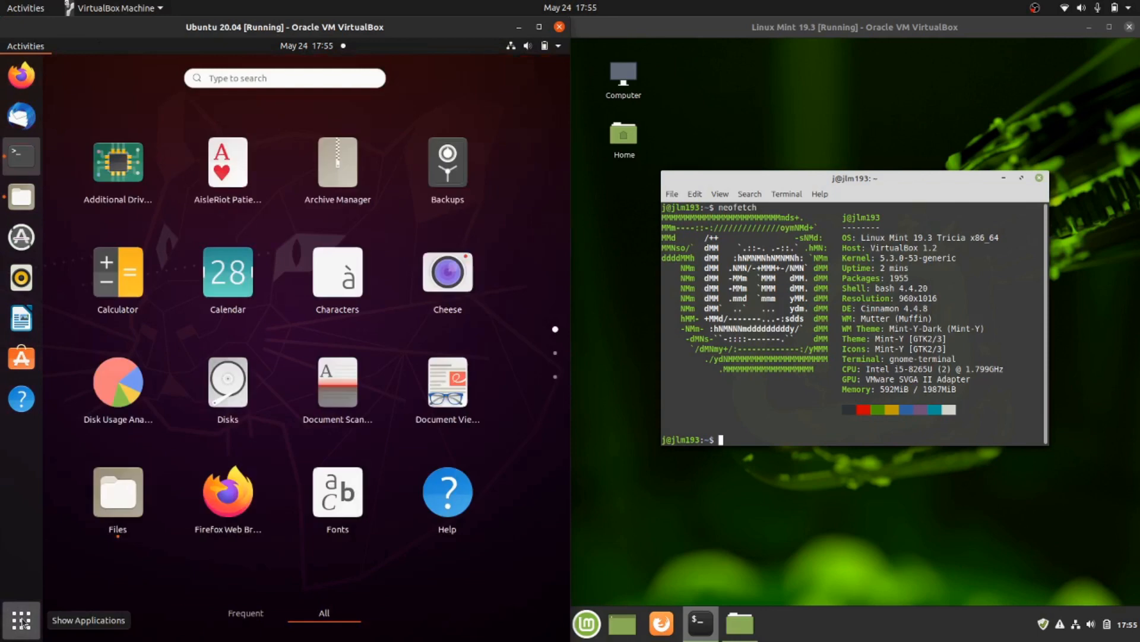
click(586, 623)
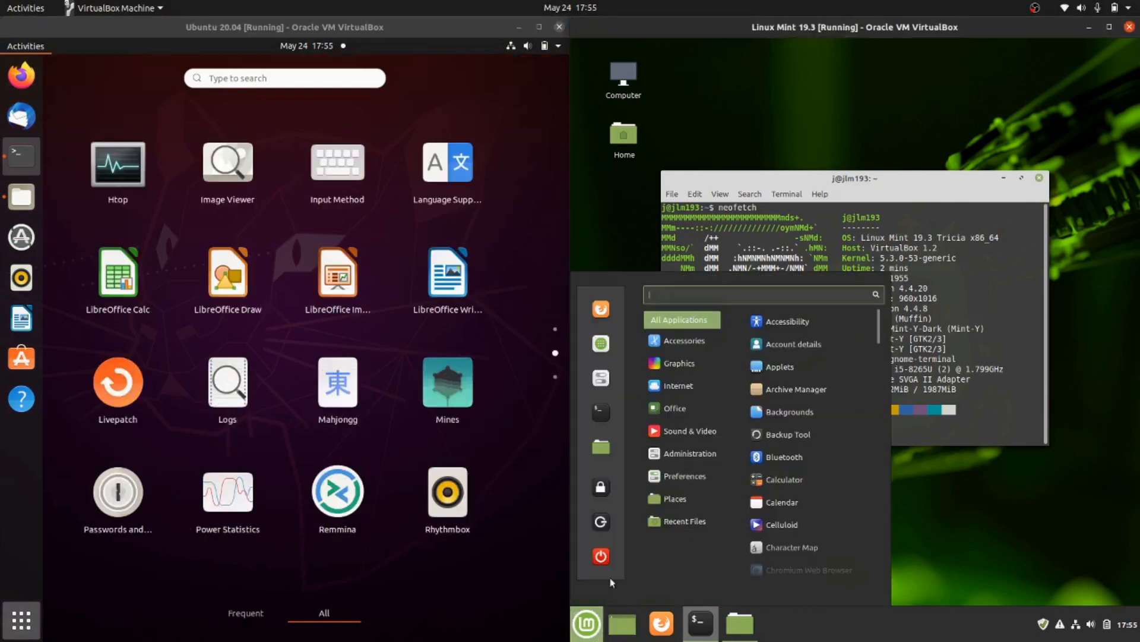
click(679, 363)
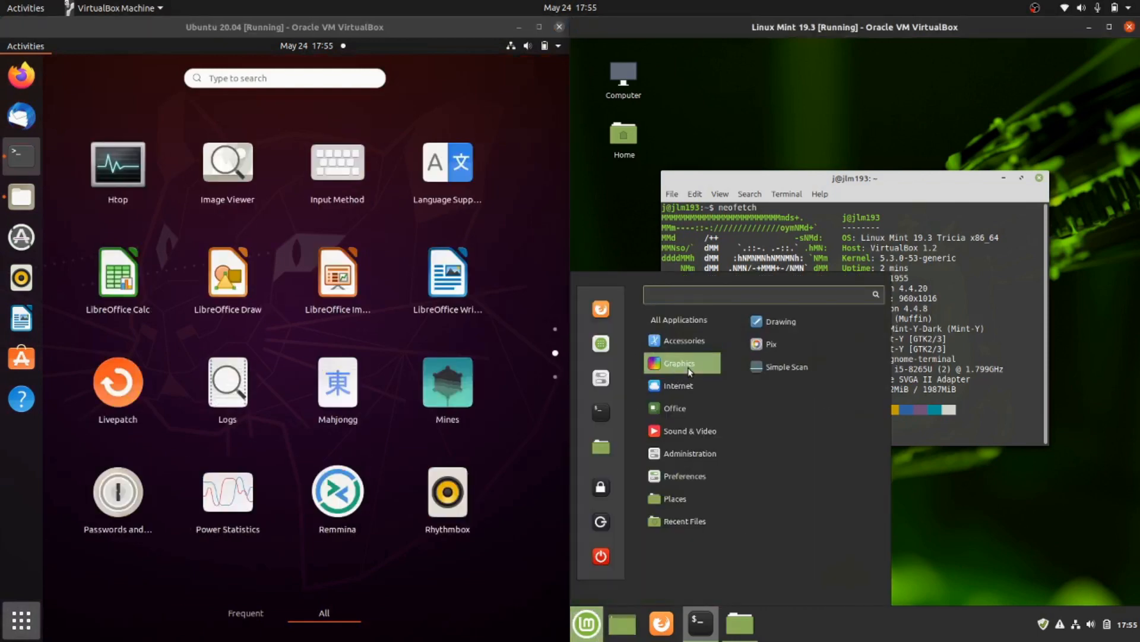
click(675, 408)
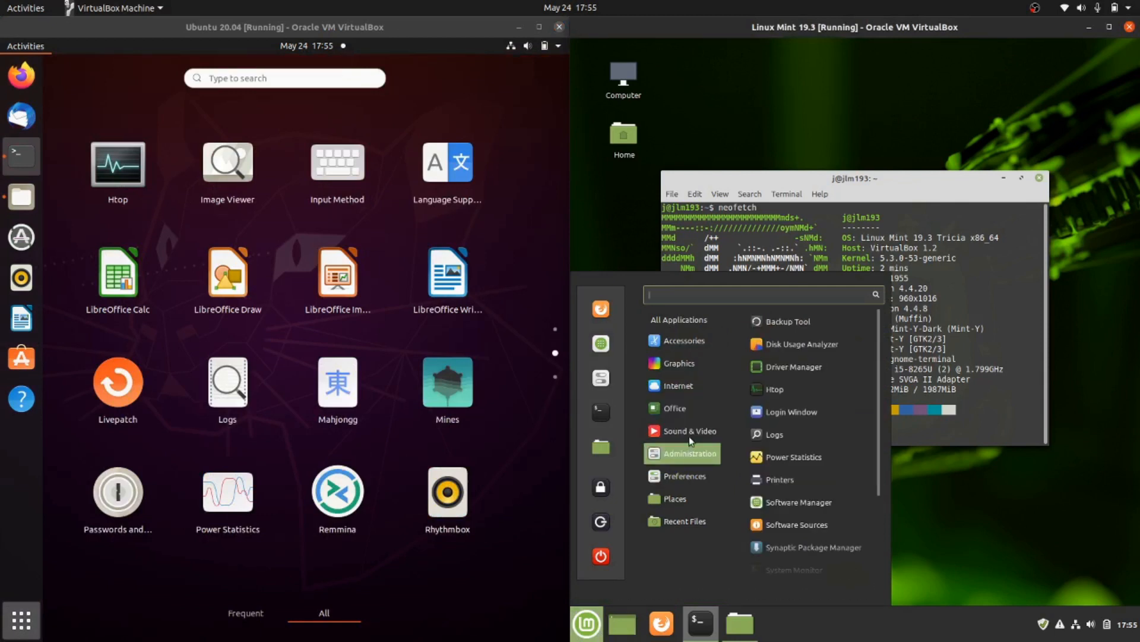
click(684, 476)
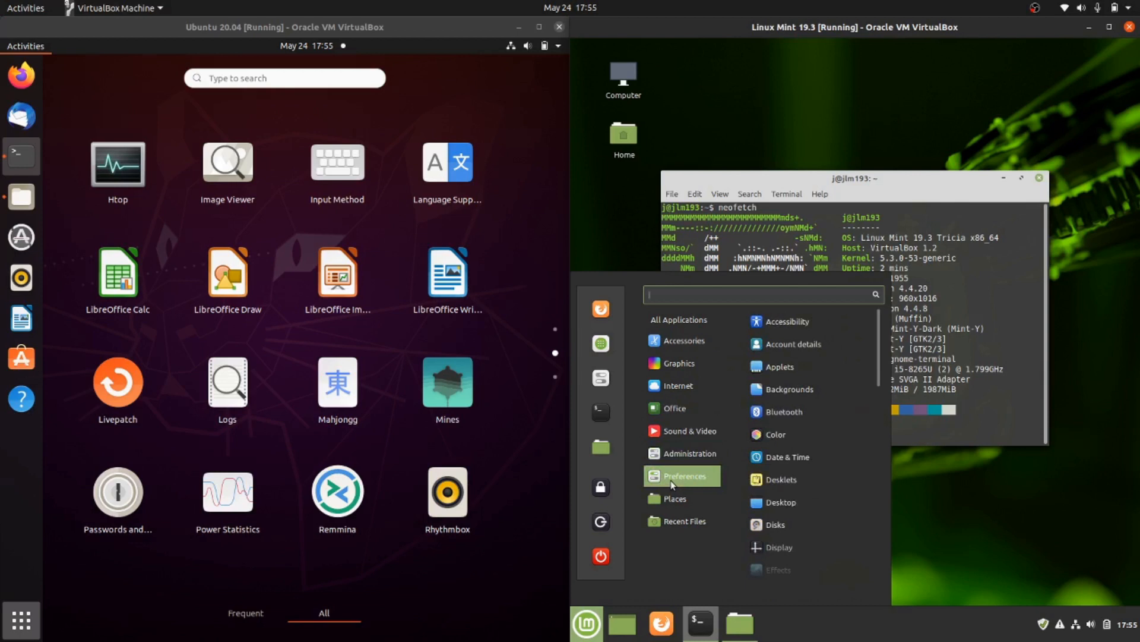
click(677, 322)
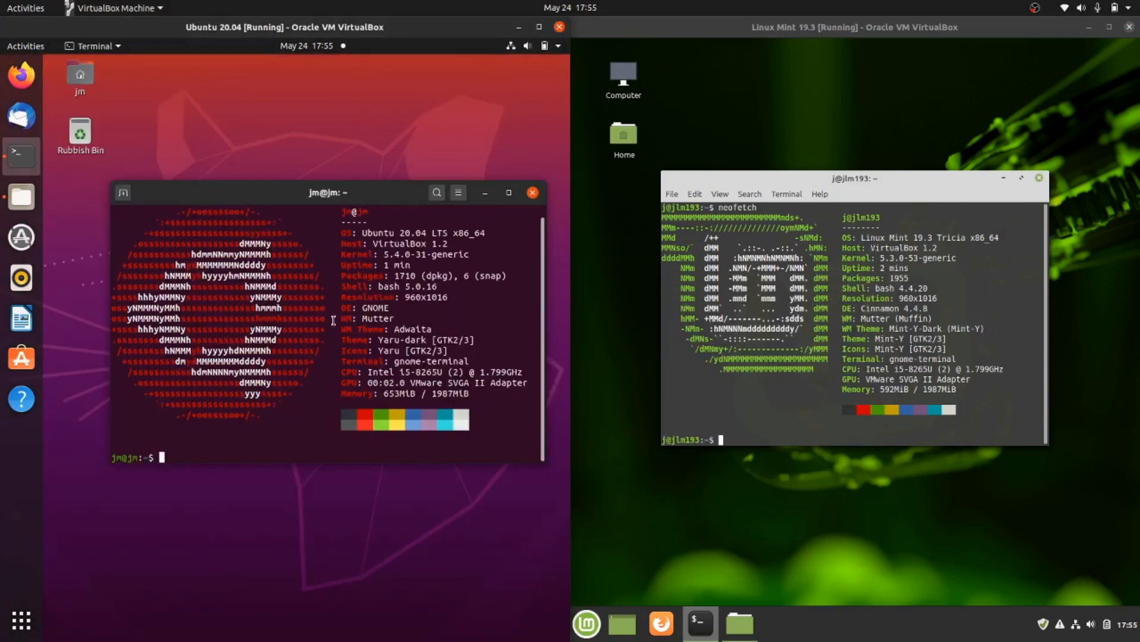
Run htop to compare memory use, then close the Ubuntu terminal window.
text(htop)
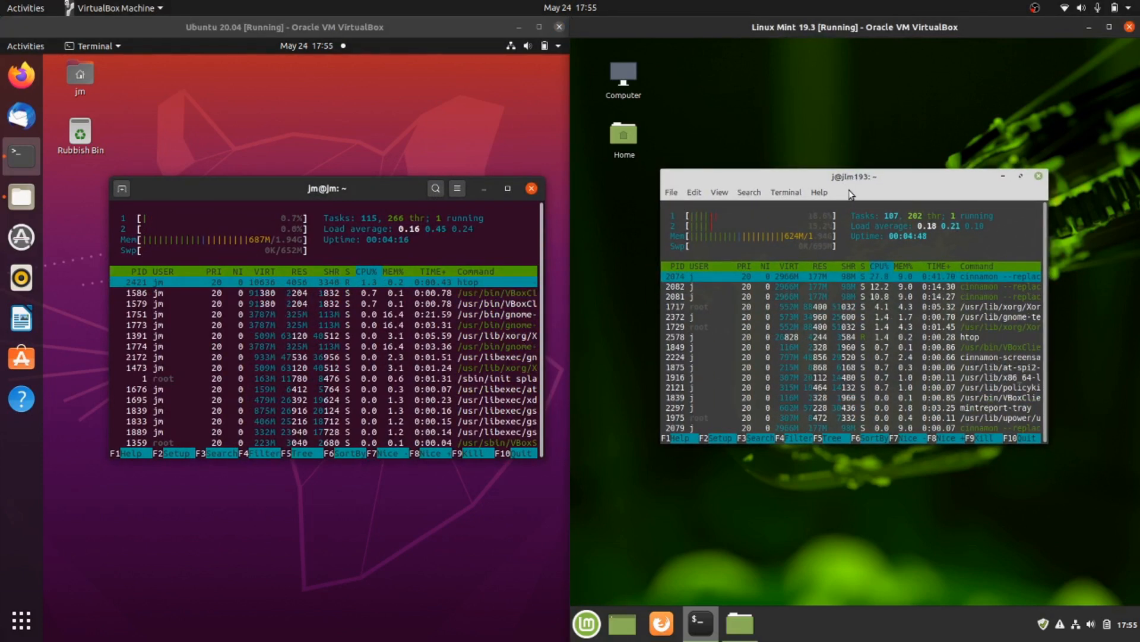
click(531, 188)
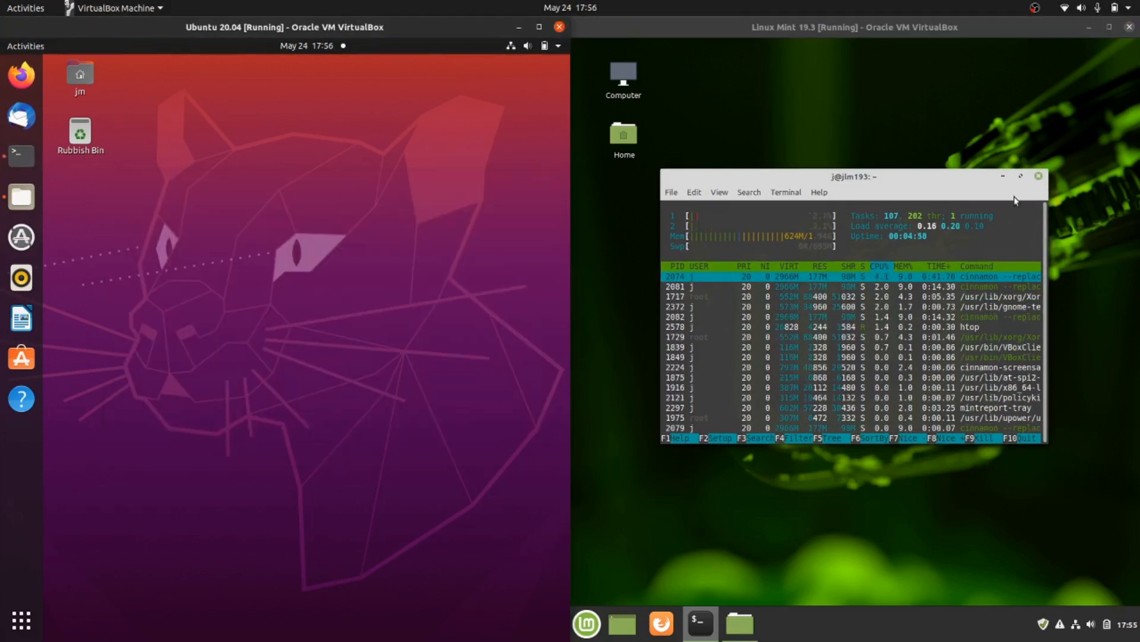
Close the Linux Mint terminal running htop.
click(1038, 176)
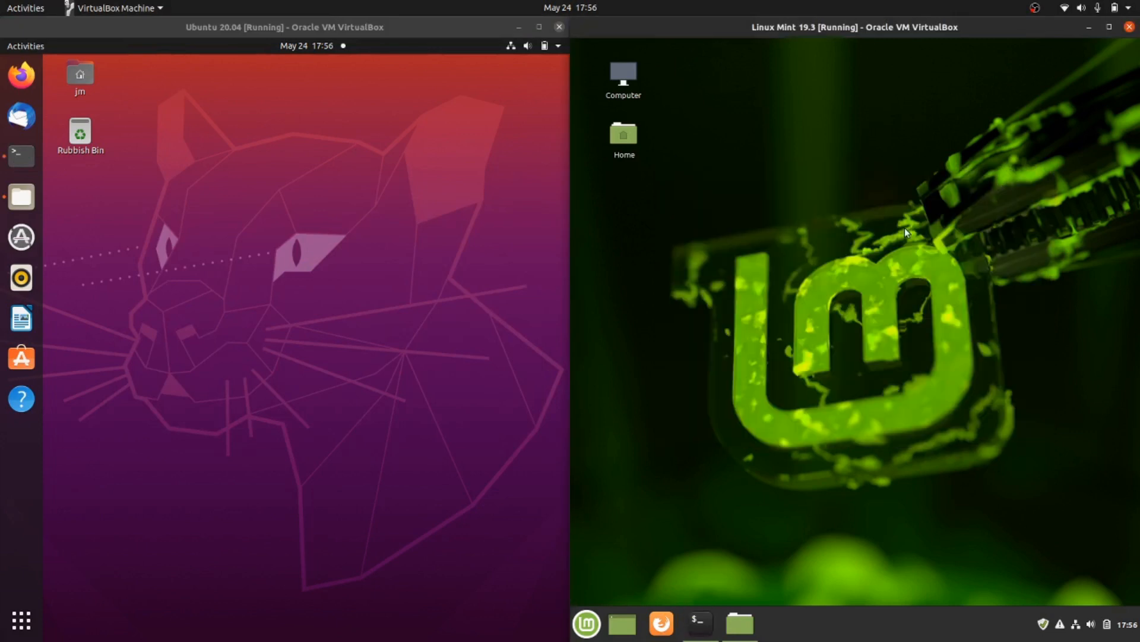
mouse_move(871, 305)
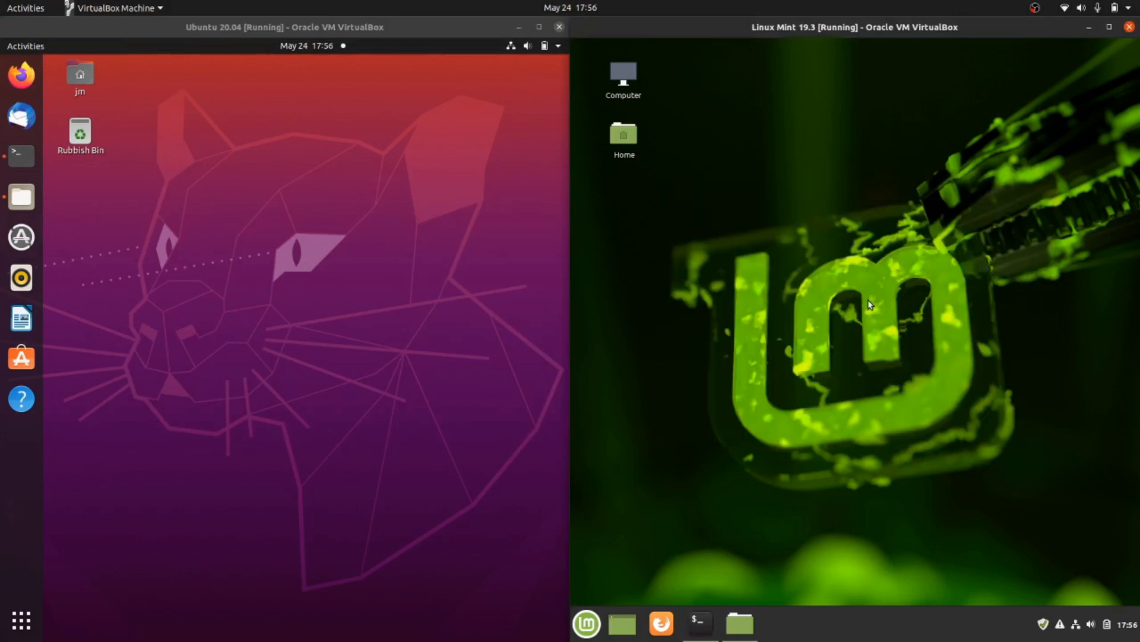
mouse_move(851, 289)
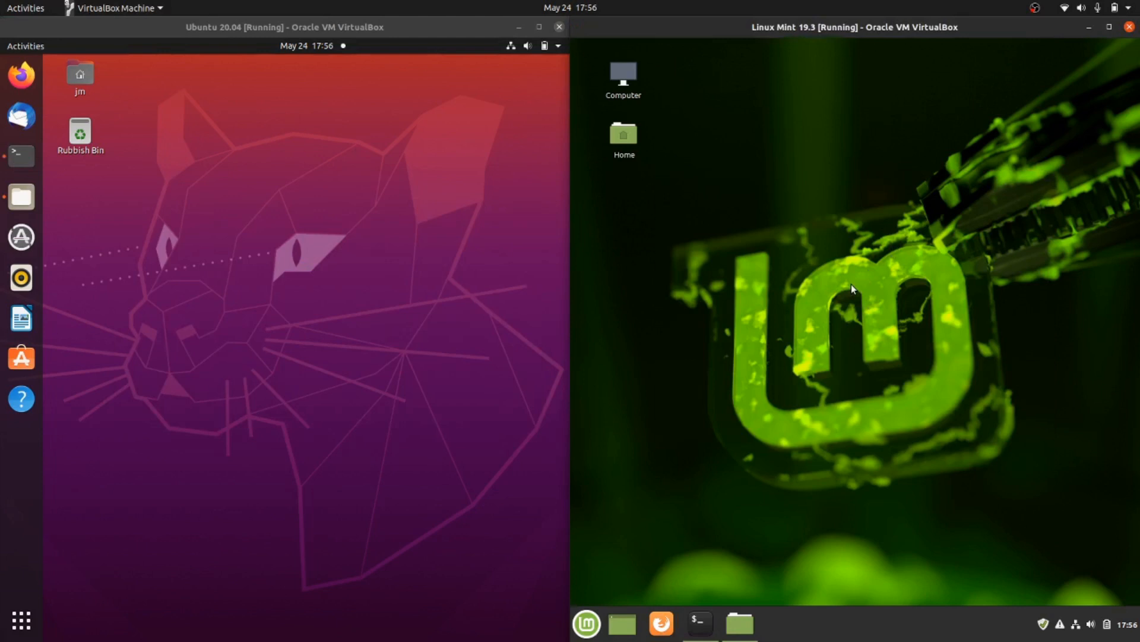
mouse_move(437, 223)
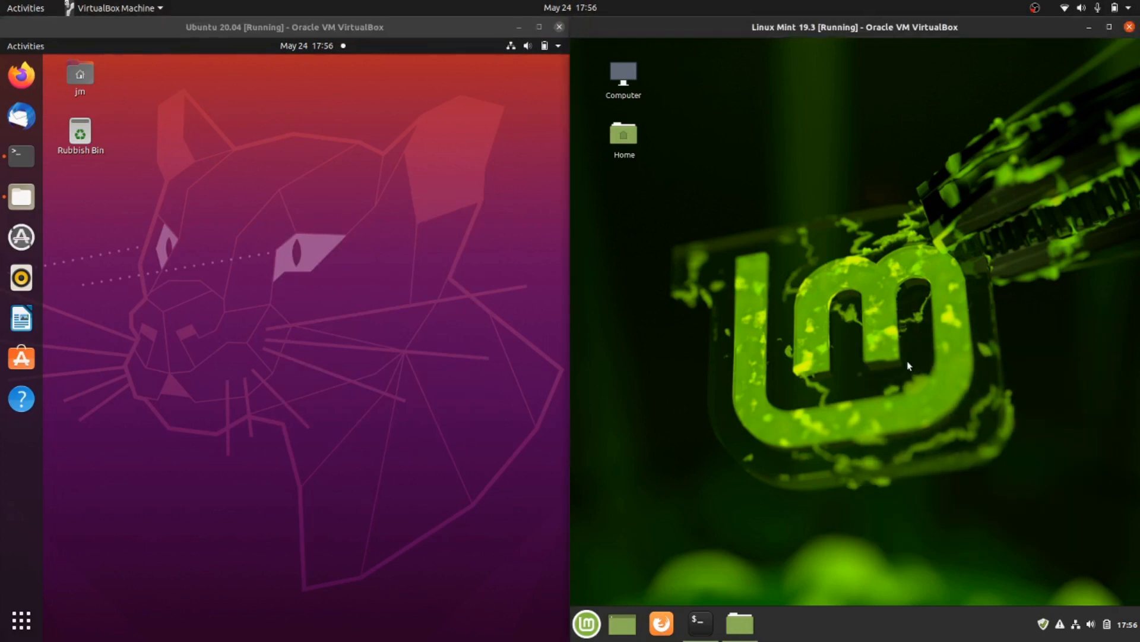
mouse_move(895, 369)
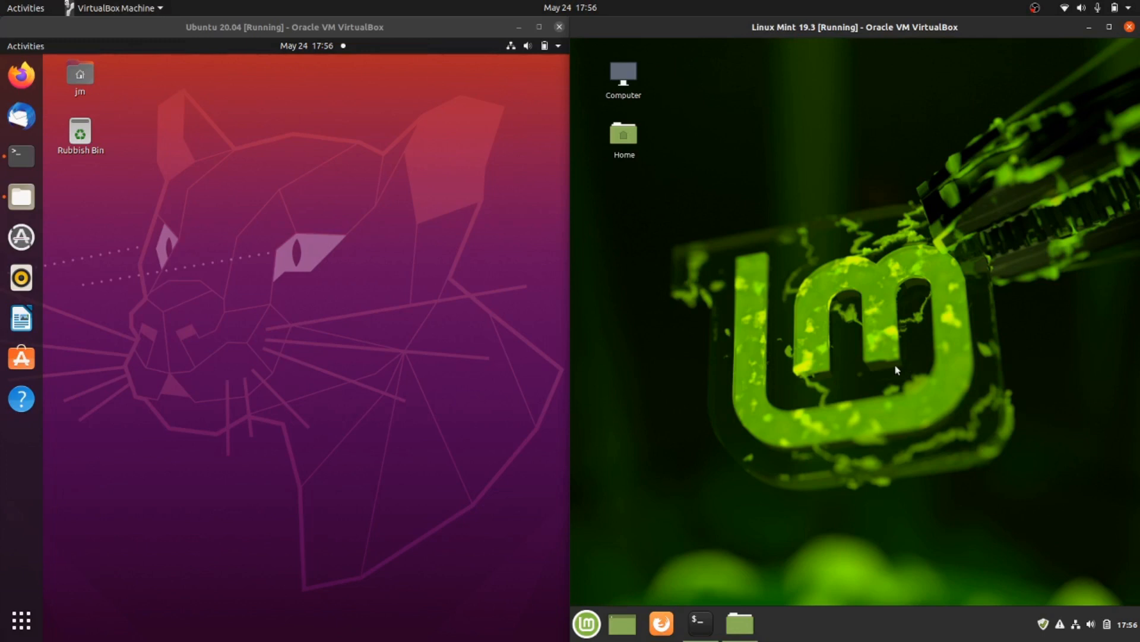
mouse_move(854, 353)
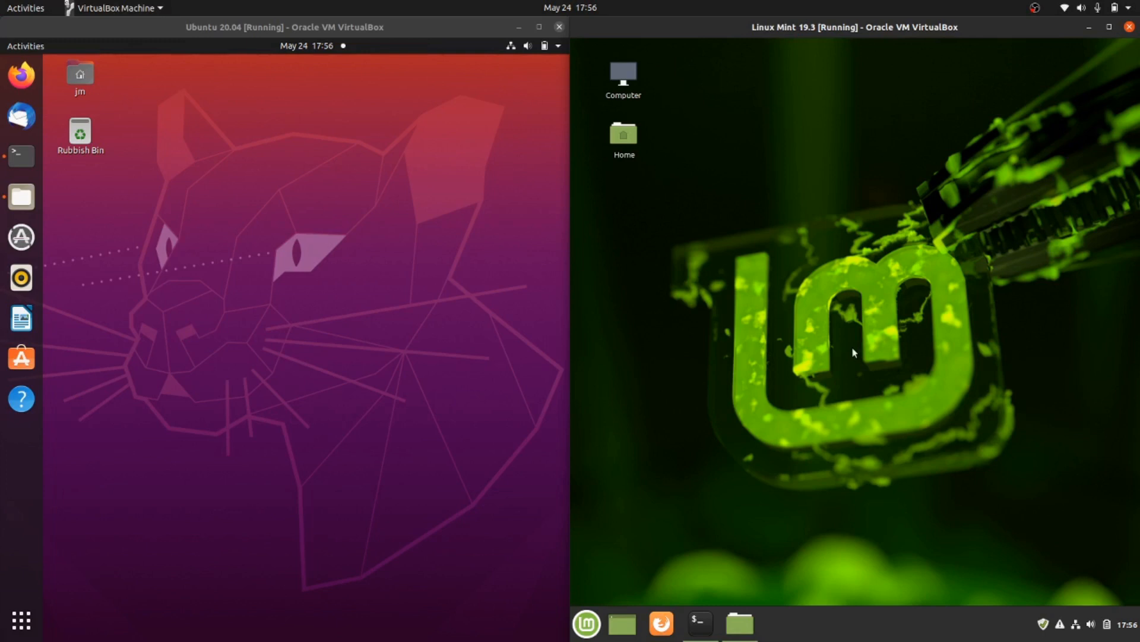
mouse_move(798, 370)
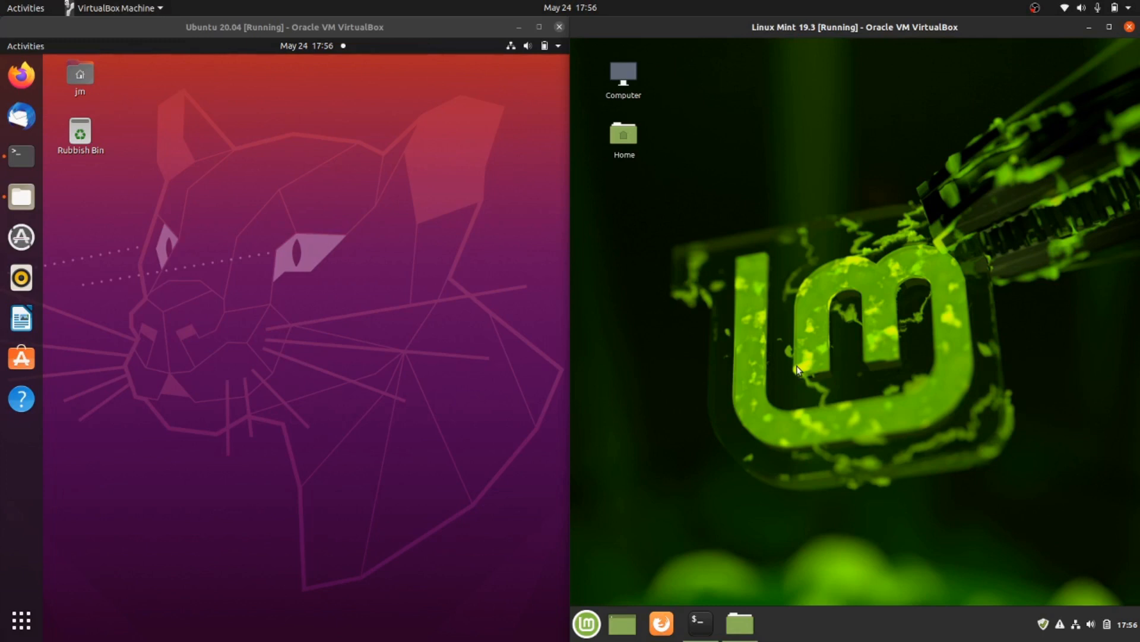
mouse_move(778, 360)
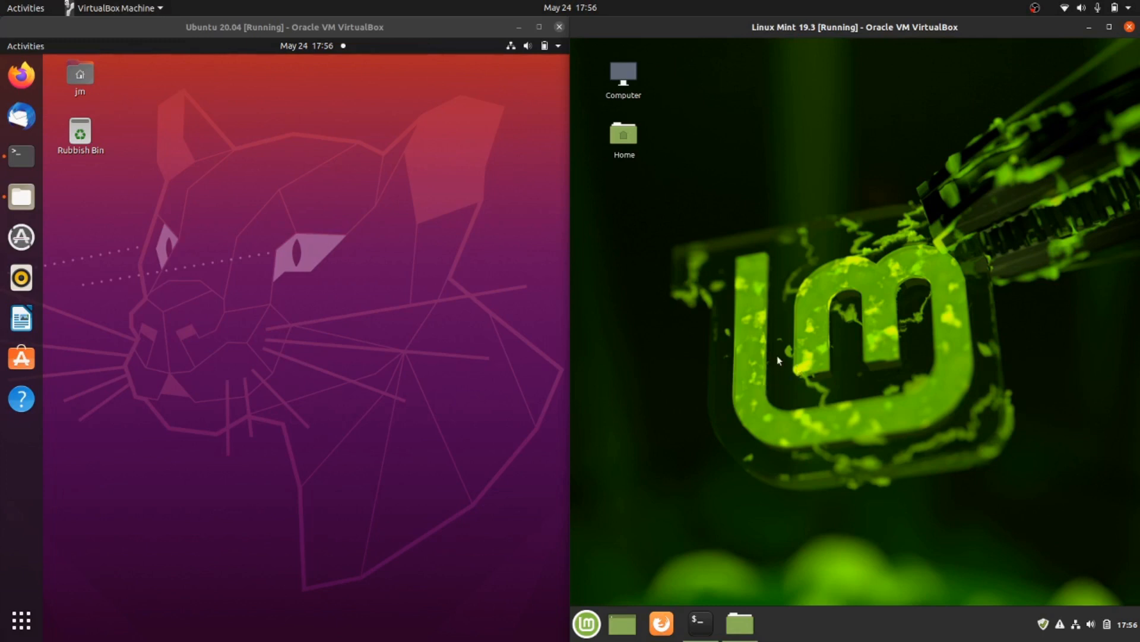